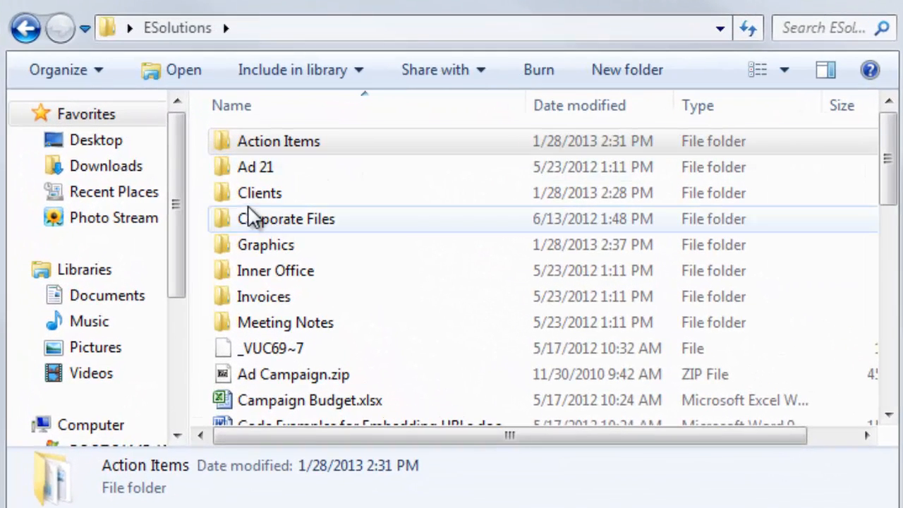
Step: Browse the Clients folders by industry and top clients down to the Time Warner client
{"action": "double_click", "coordinate": [260, 193]}
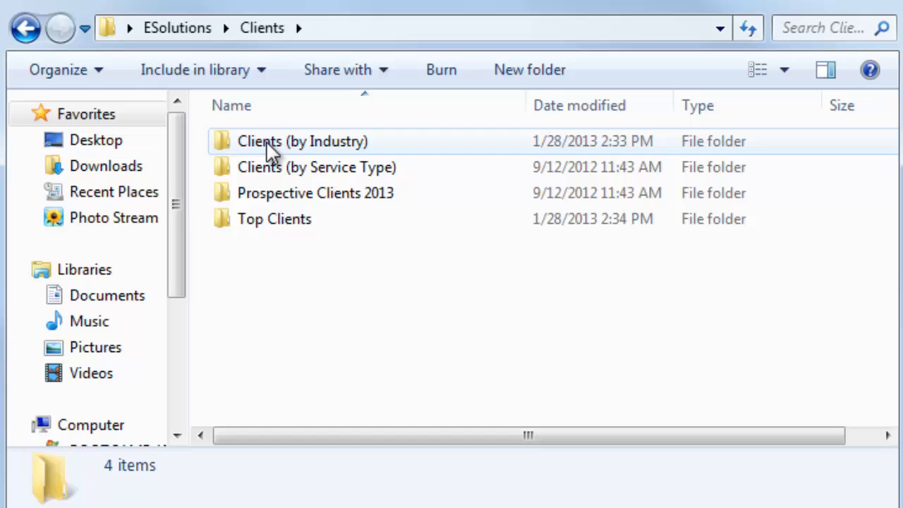
{"action": "double_click", "coordinate": [302, 141]}
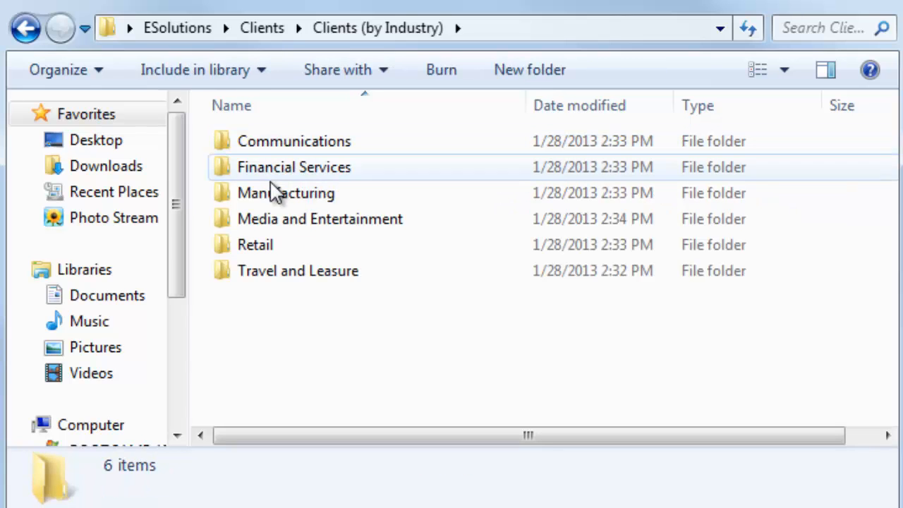
{"action": "double_click", "coordinate": [318, 219]}
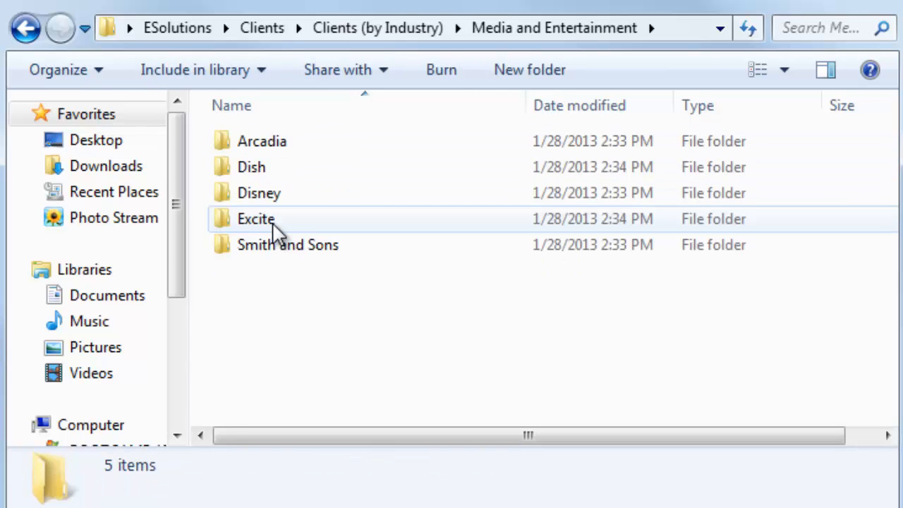
{"action": "mouse_move", "coordinate": [391, 168]}
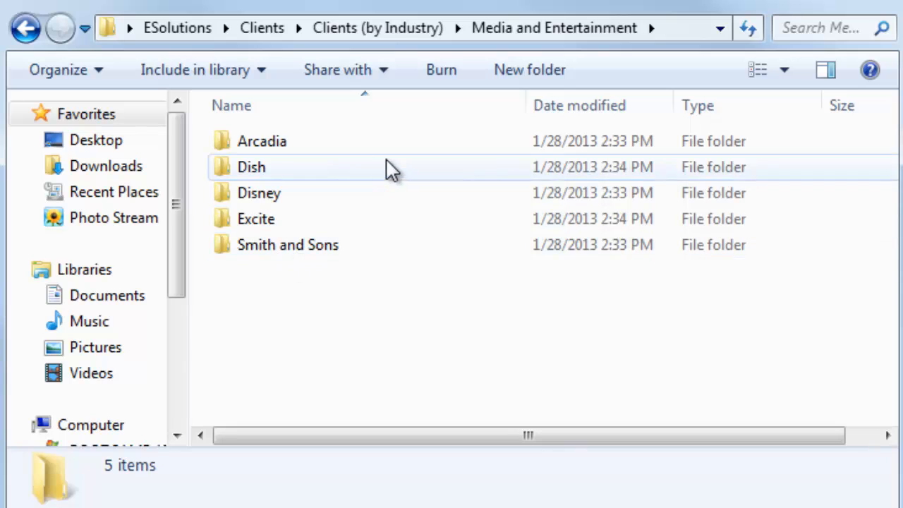
{"action": "left_click", "coordinate": [262, 28]}
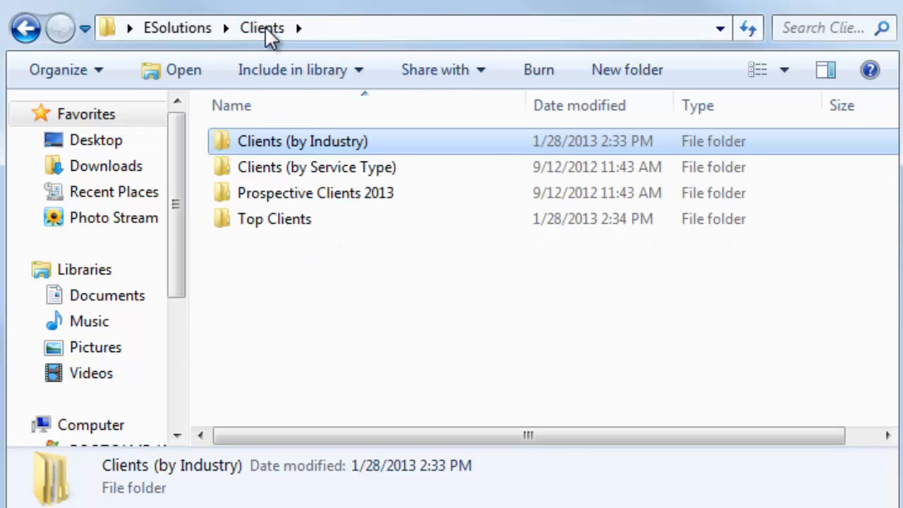
{"action": "double_click", "coordinate": [274, 219]}
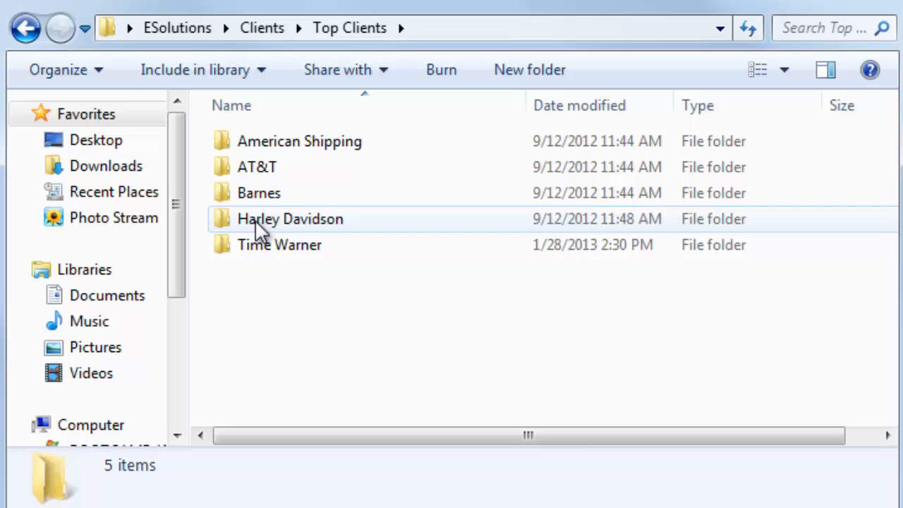
{"action": "double_click", "coordinate": [279, 245]}
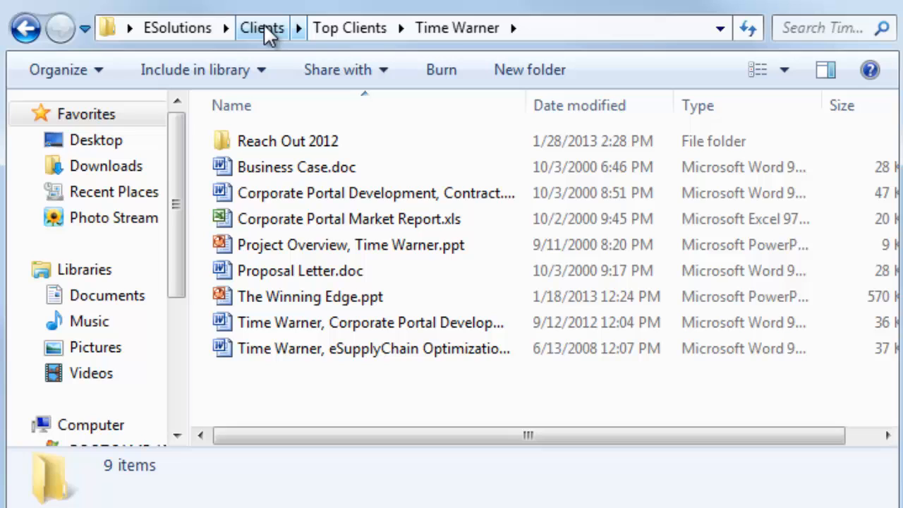
Step: Look into the Action Items folder, return to ESolutions and begin a child thought under Time Warner
{"action": "left_click", "coordinate": [261, 27]}
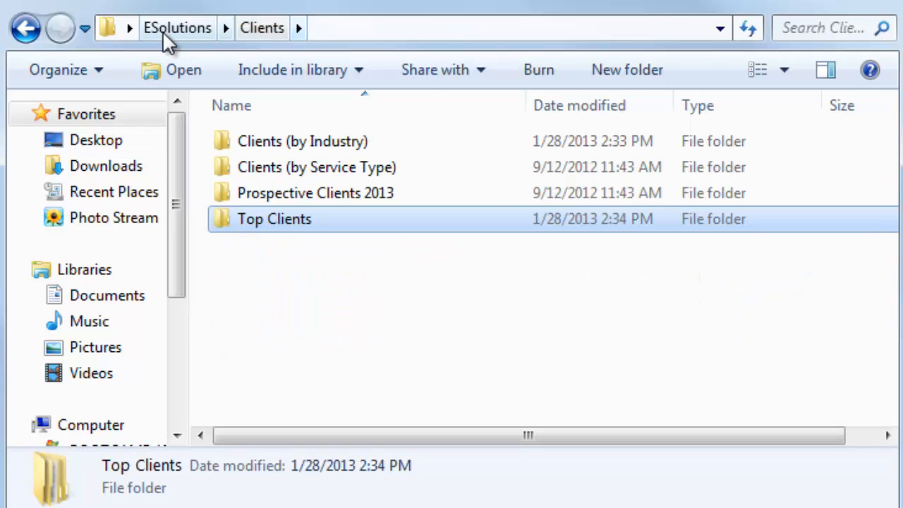
{"action": "left_click", "coordinate": [177, 27]}
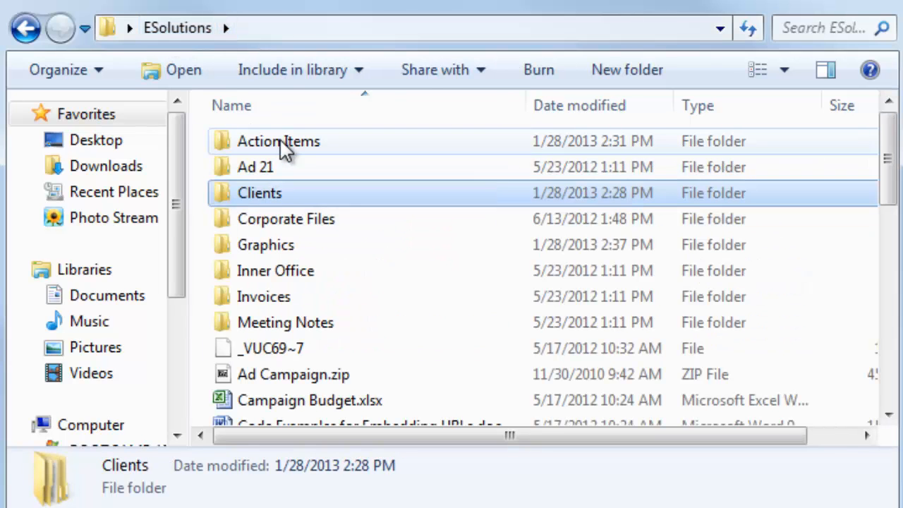
{"action": "double_click", "coordinate": [278, 141]}
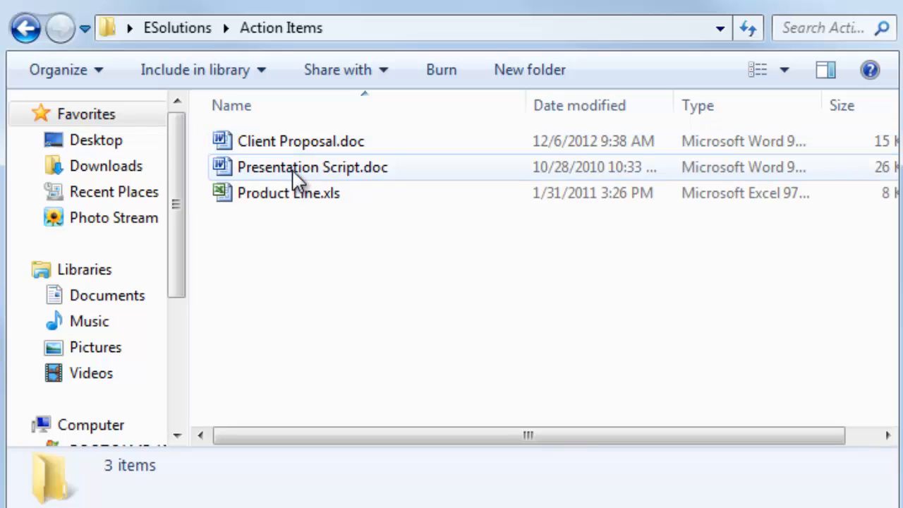
{"action": "left_click", "coordinate": [312, 167]}
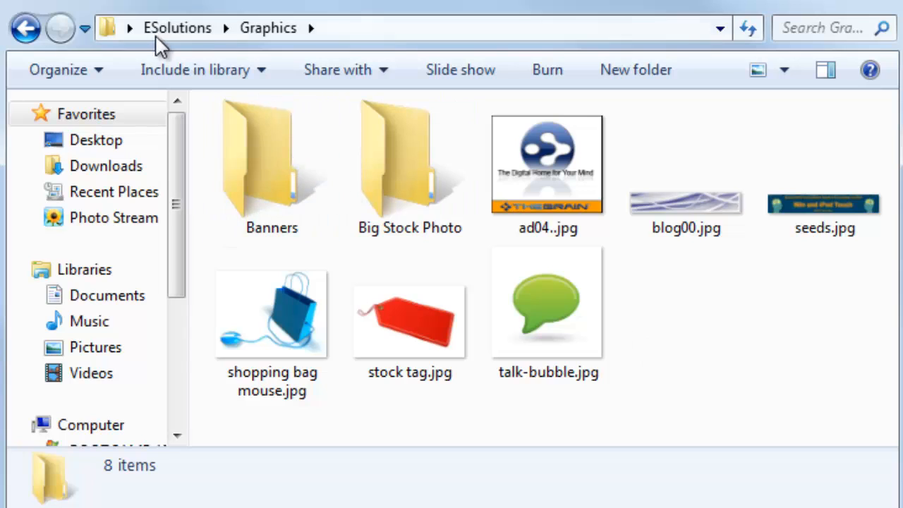
{"action": "left_click", "coordinate": [177, 28]}
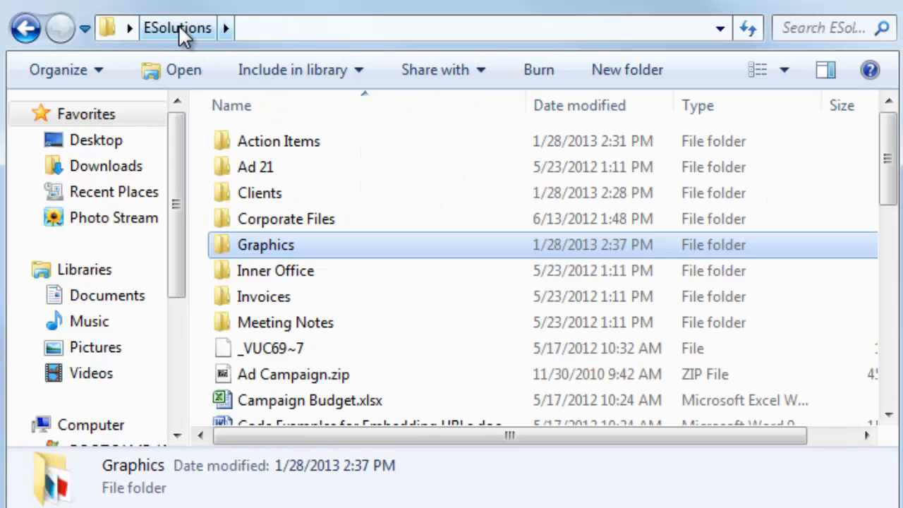
{"action": "mouse_move", "coordinate": [275, 270]}
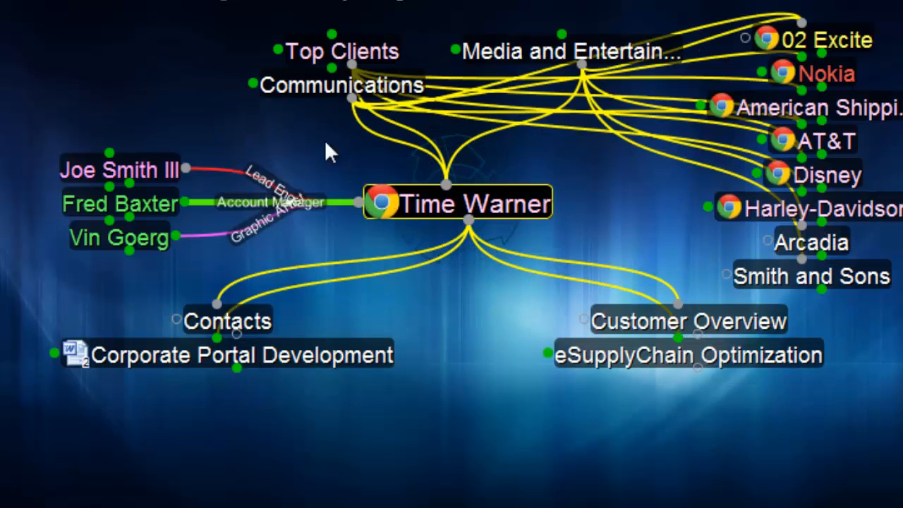
{"action": "left_click", "coordinate": [467, 218]}
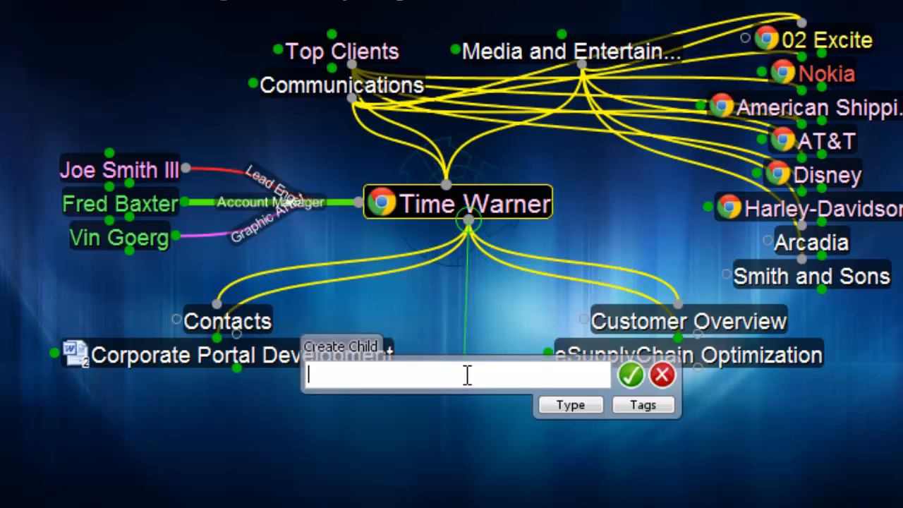
Step: Create the Presentation child with The Winning Edge.ppt attached and move the file into the brain
{"action": "type", "text": "Pres"}
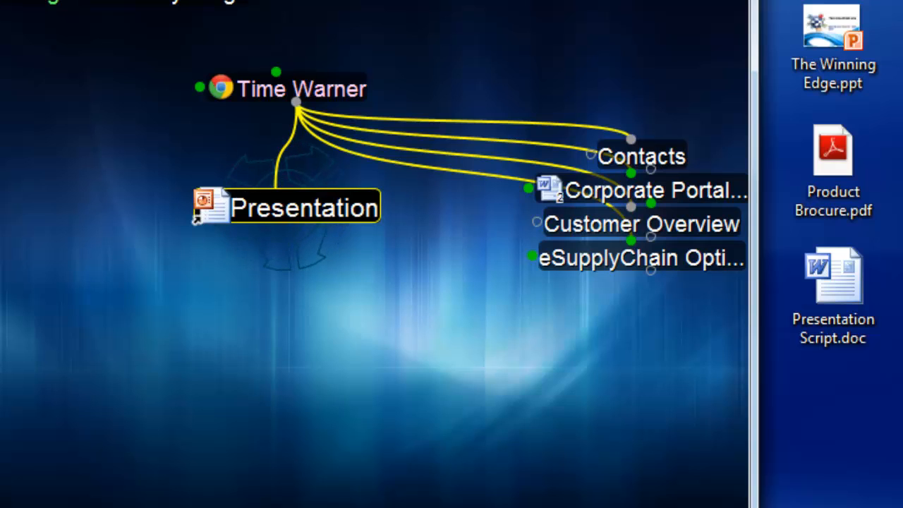
{"action": "right_click", "coordinate": [212, 206]}
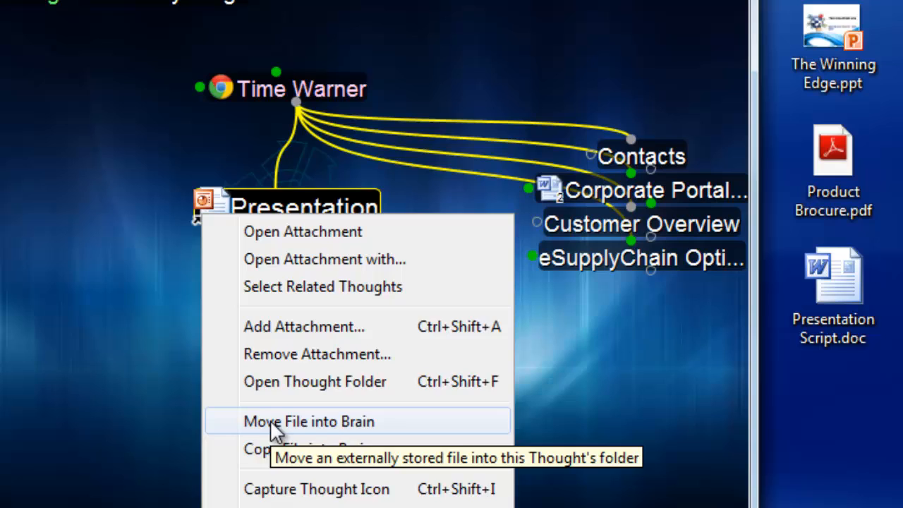
{"action": "left_click", "coordinate": [309, 421]}
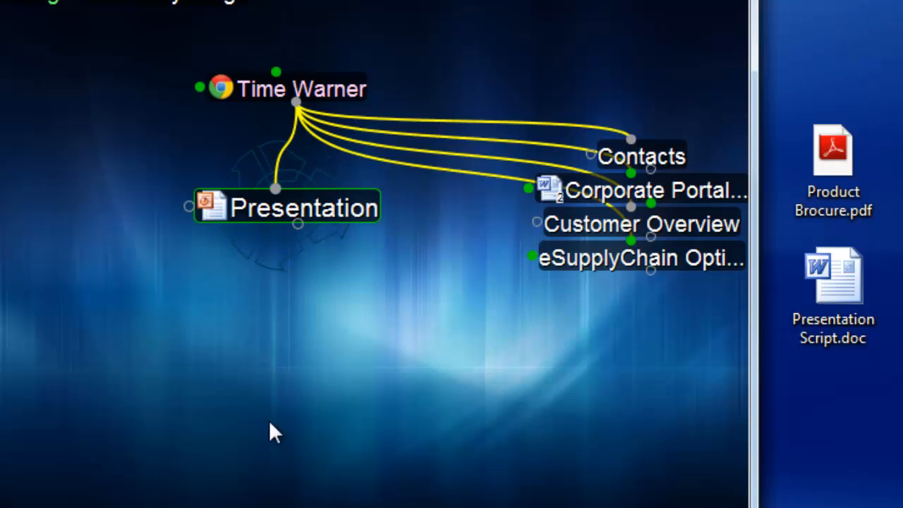
{"action": "type", "text": "Mark"}
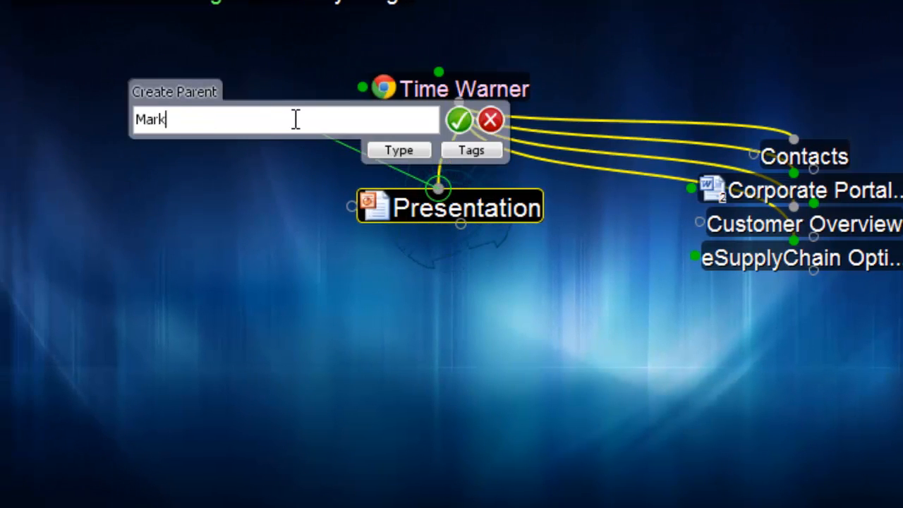
{"action": "left_click", "coordinate": [459, 119]}
{"action": "type", "text": "T"}
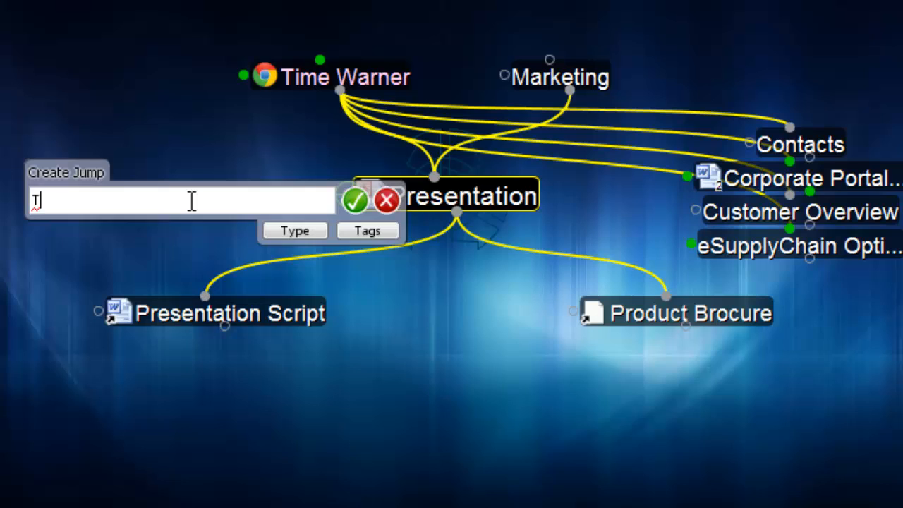
{"action": "type", "text": "err"}
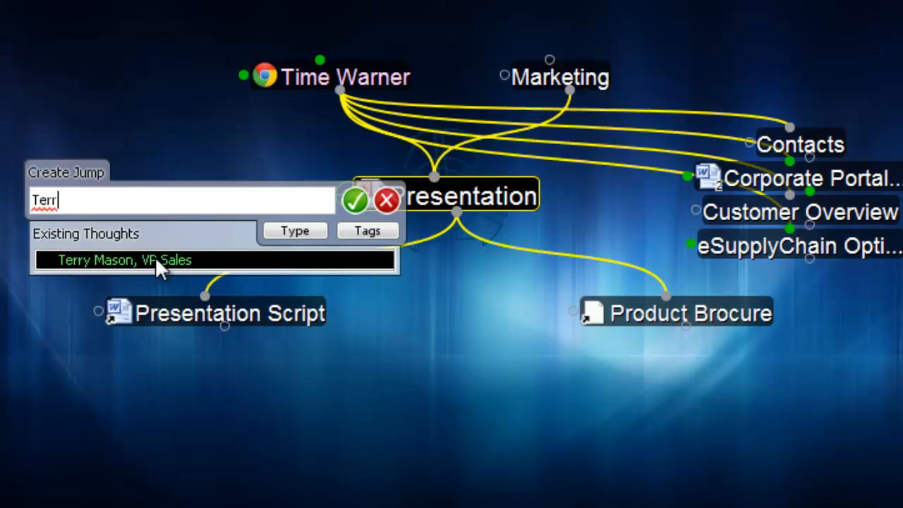
{"action": "left_click", "coordinate": [130, 259]}
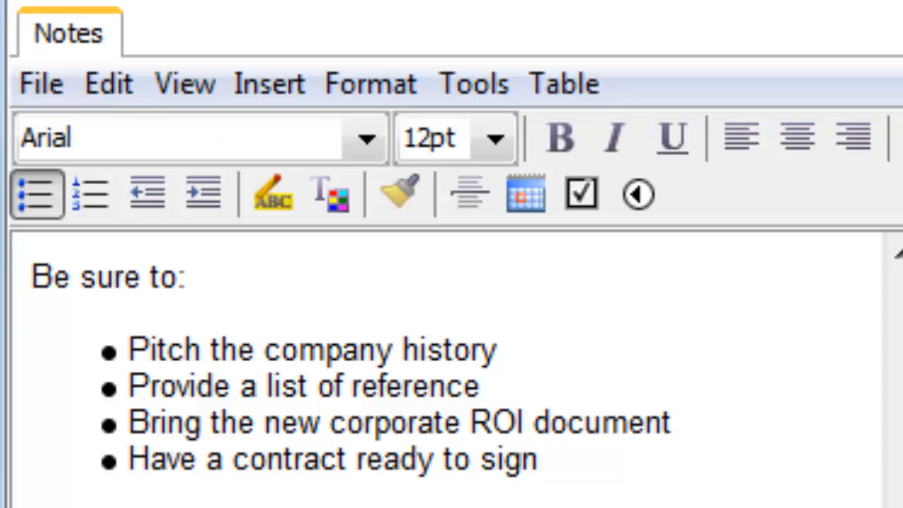
Step: Write the 'Be sure to:' pitch checklist in the Presentation notes
{"action": "left_click", "coordinate": [411, 26]}
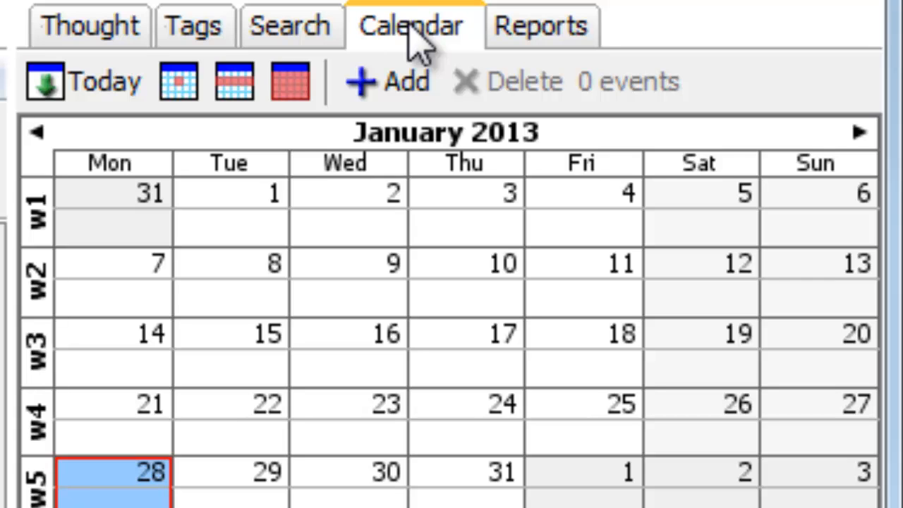
Step: Add a Client Presentation calendar event on Feb 2, 2013, 12:30–1:30 PM and save it
{"action": "left_click", "coordinate": [388, 81]}
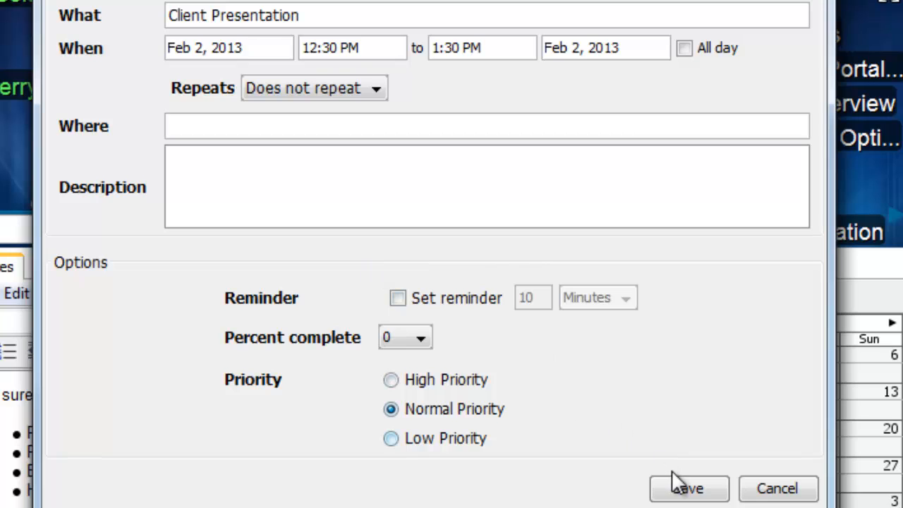
{"action": "left_click", "coordinate": [689, 488]}
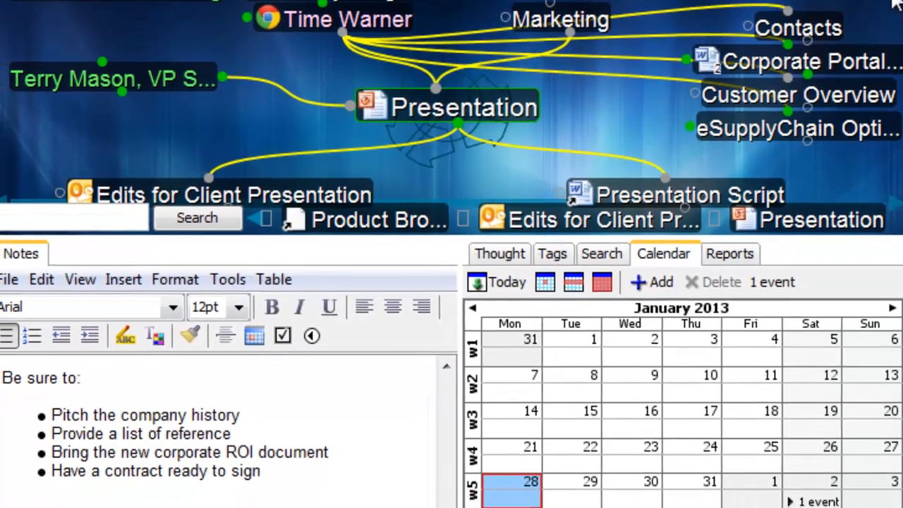